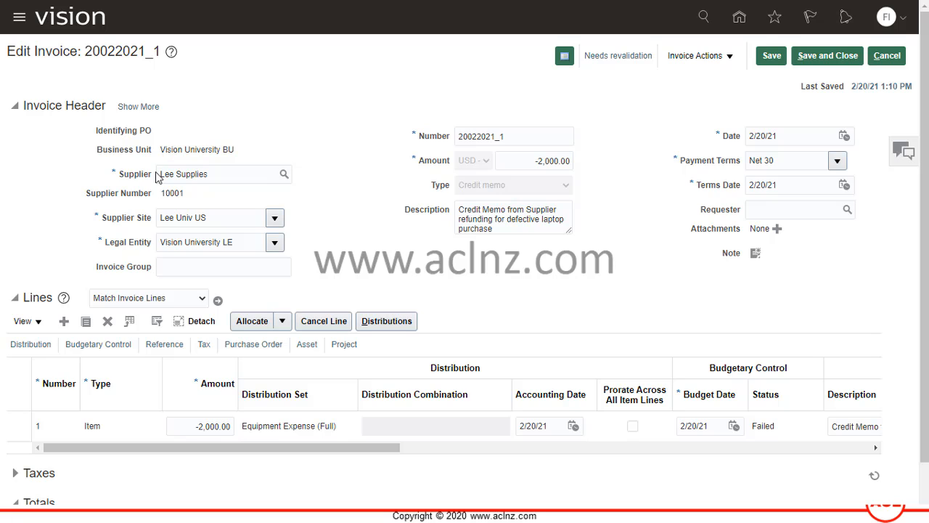
mouse_move(158, 154)
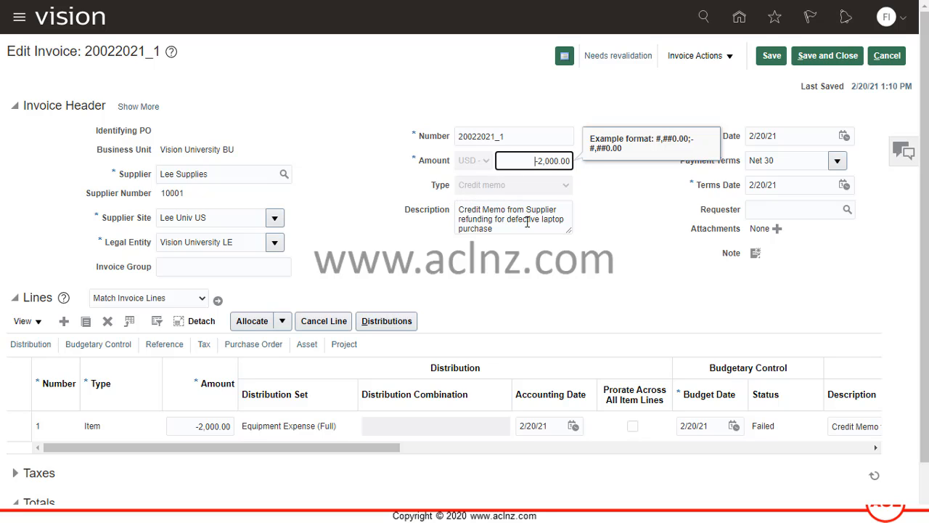
mouse_move(630, 263)
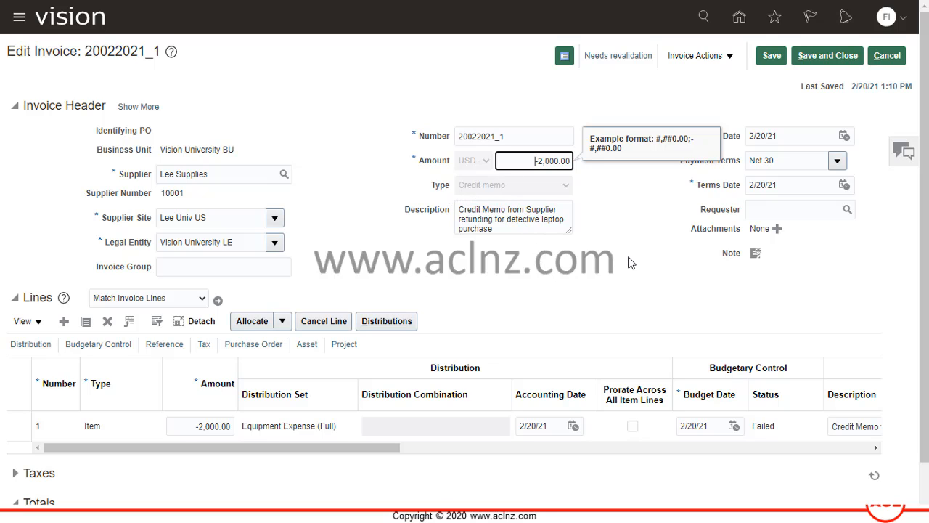
mouse_move(522, 166)
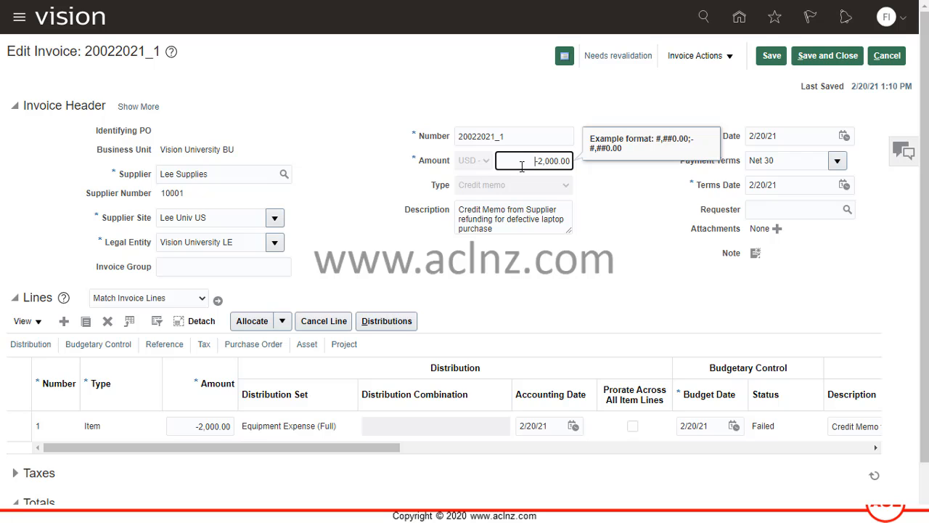
mouse_move(588, 243)
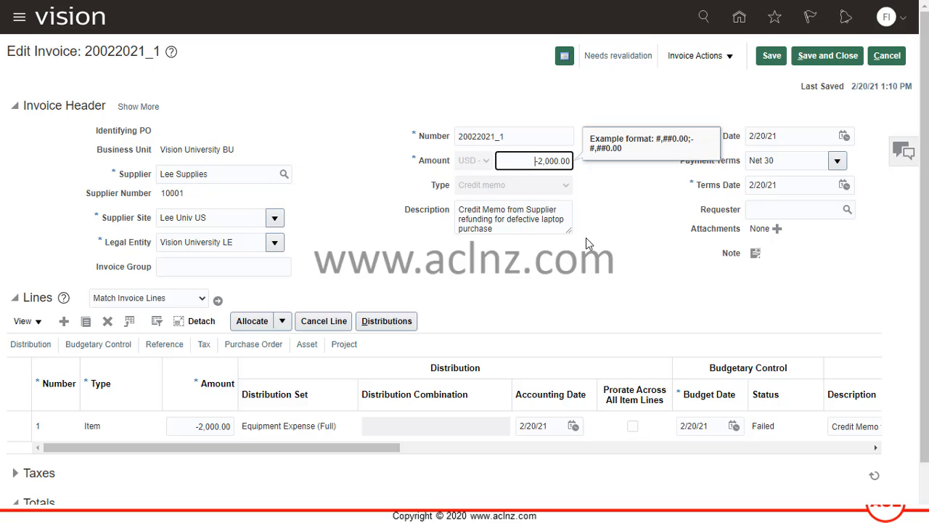
Step: Show the Invoice Summary and failed funds check details for credit memo 20022021_1
scroll("down", 3)
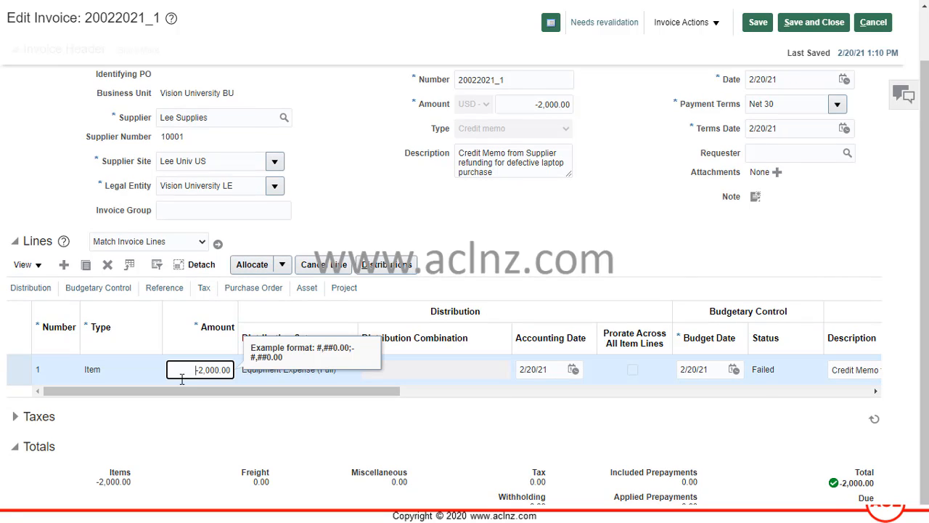
mouse_move(651, 365)
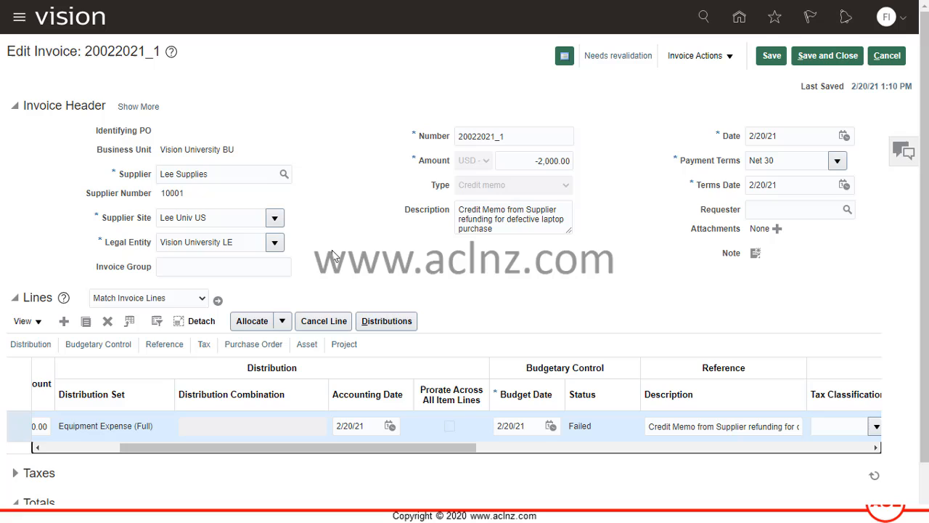
mouse_move(618, 55)
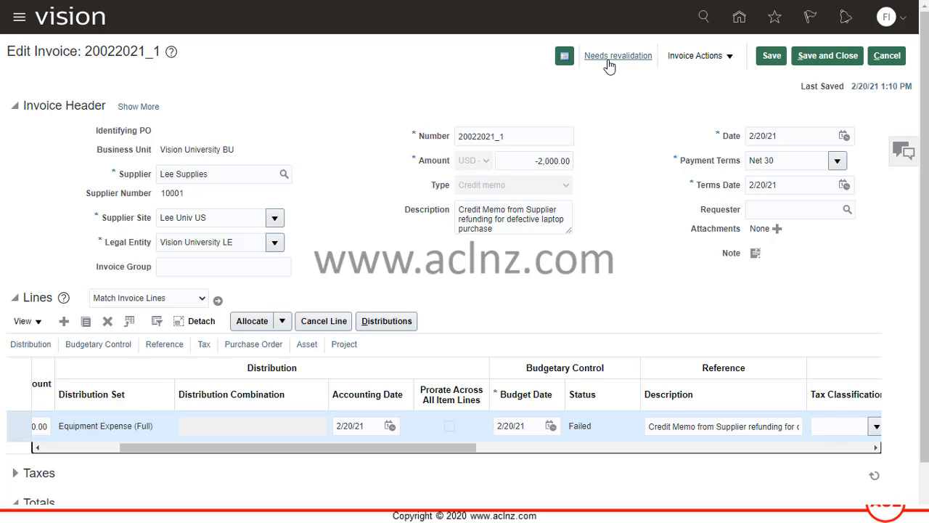
mouse_move(592, 65)
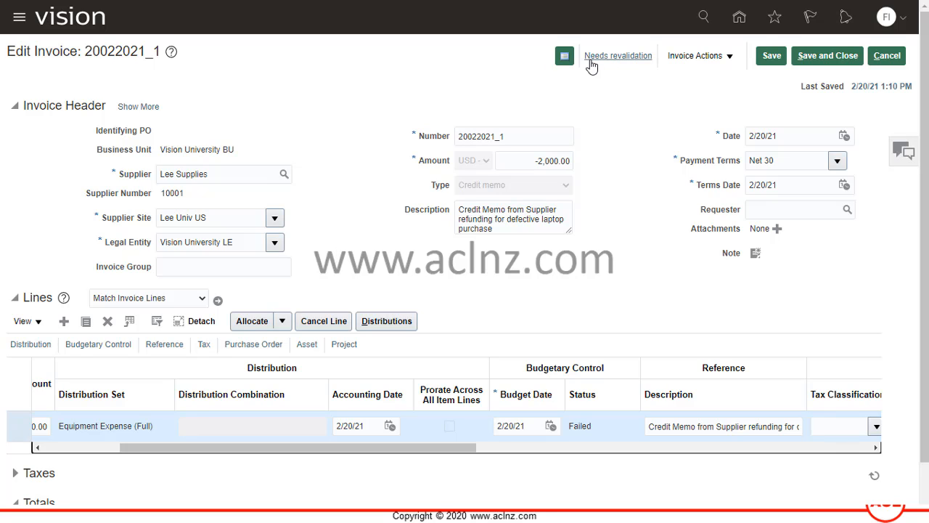
mouse_move(597, 61)
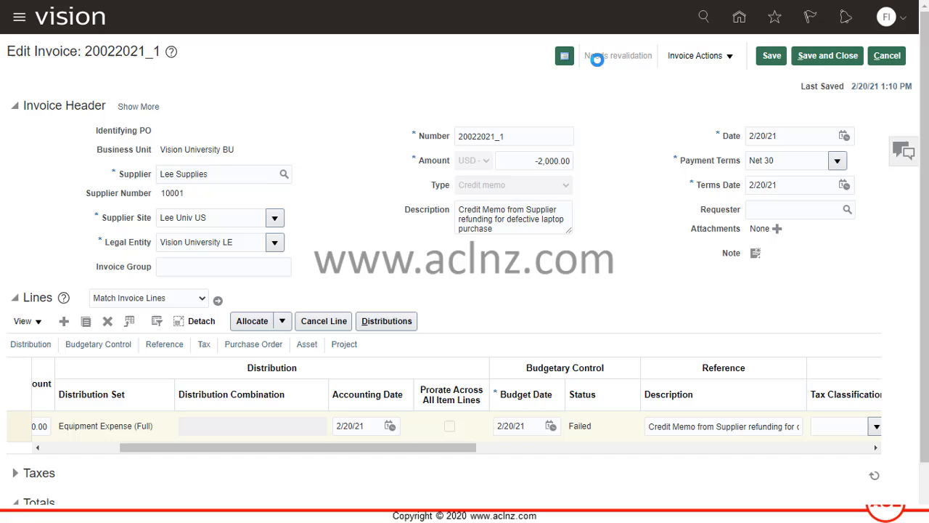
left_click(565, 56)
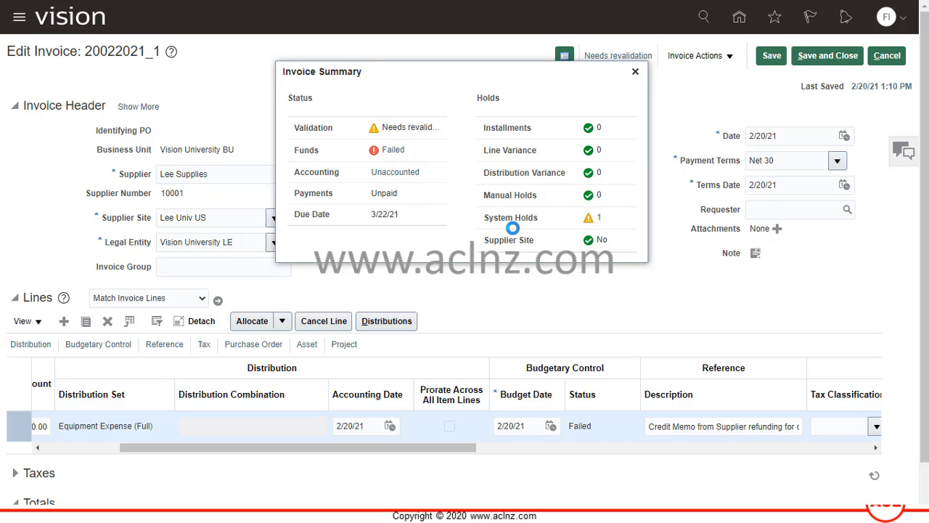
left_click(634, 71)
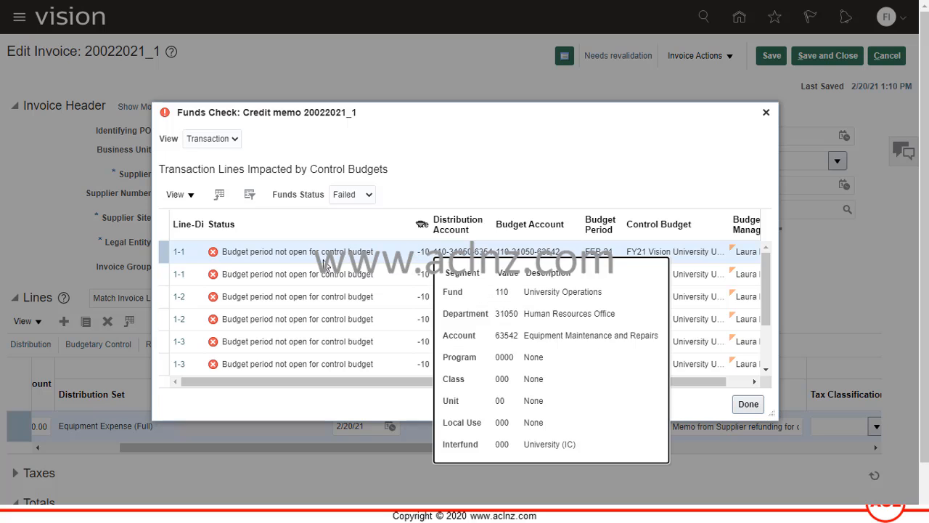
mouse_move(342, 207)
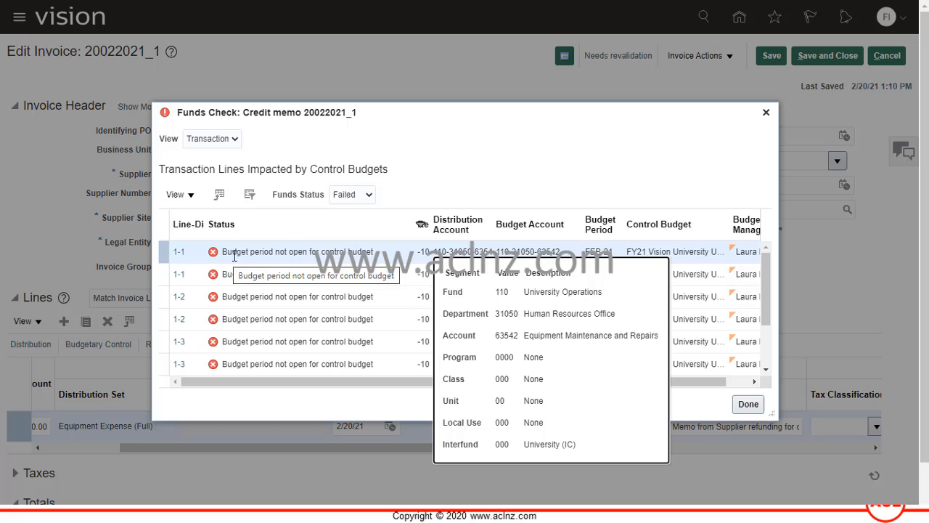
mouse_move(370, 256)
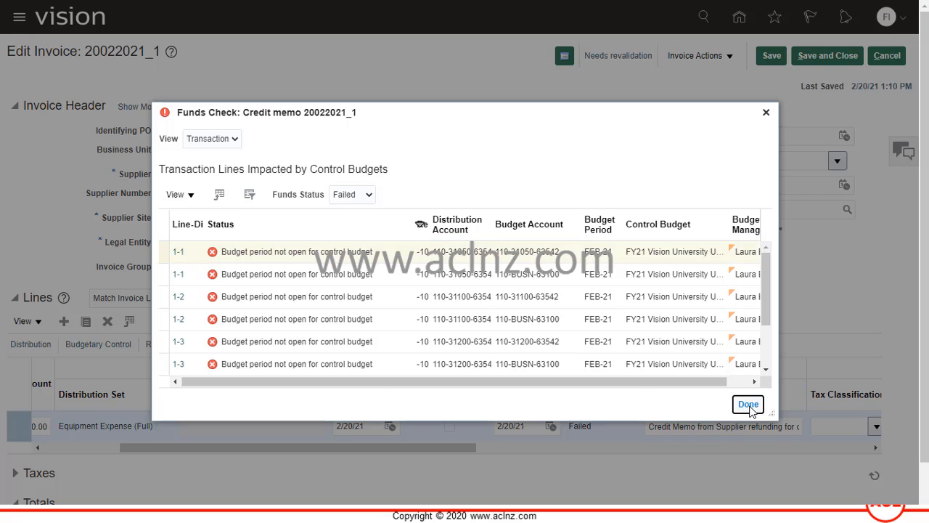
Step: Close the Funds Check results after reviewing the FEB-21 'budget period not open' rows
left_click(748, 405)
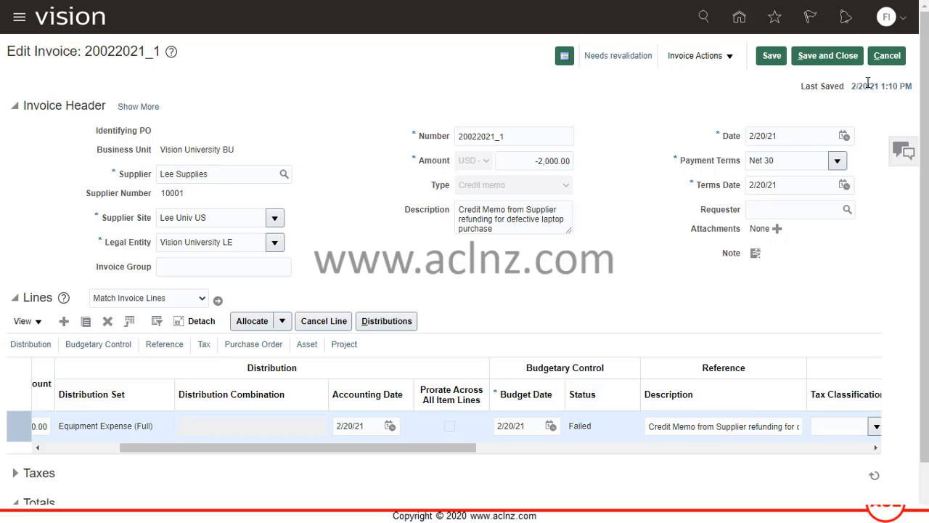
mouse_move(662, 254)
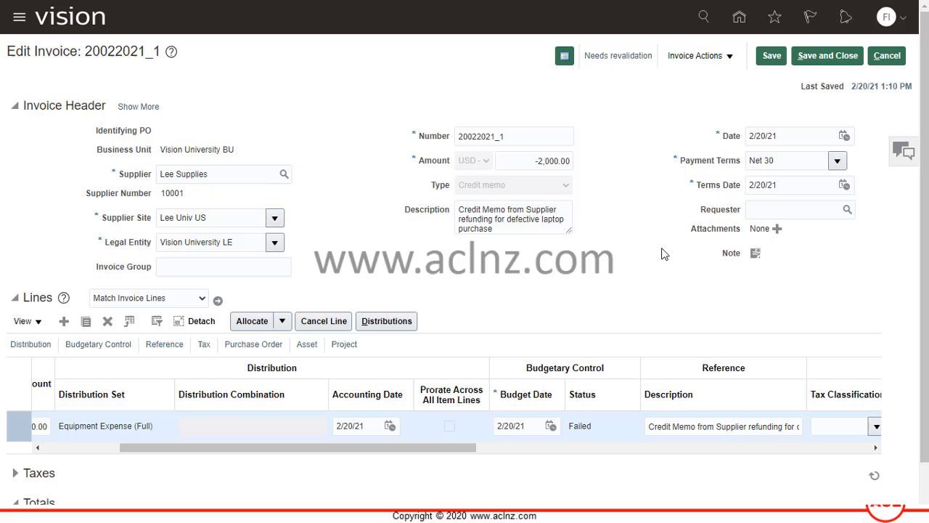
mouse_move(629, 174)
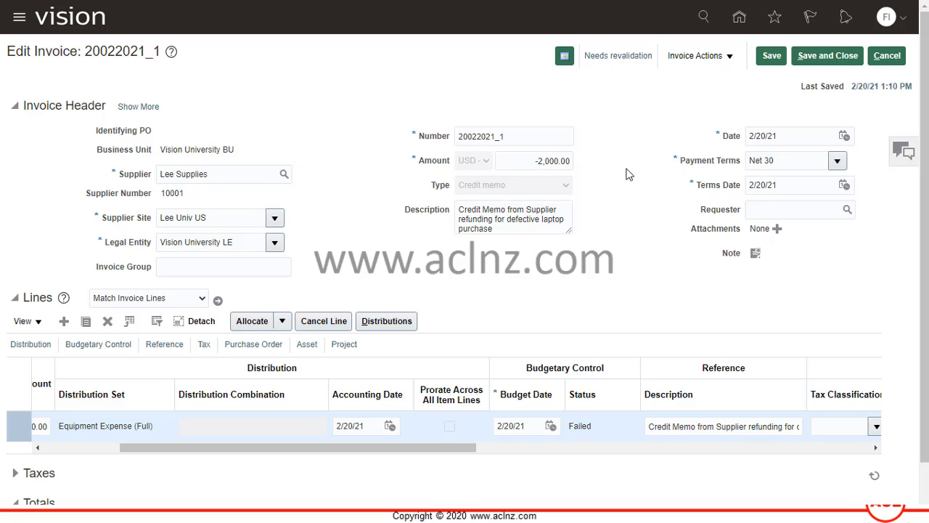
mouse_move(669, 293)
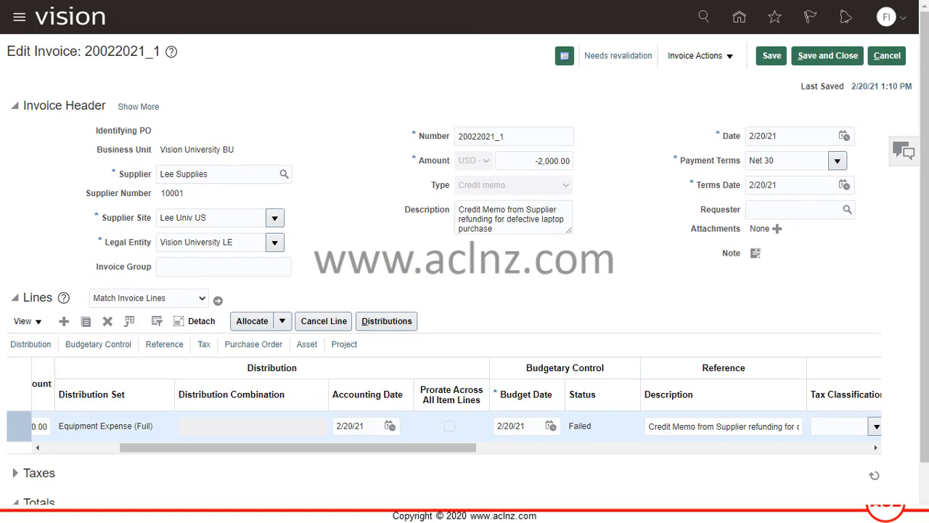
mouse_move(647, 217)
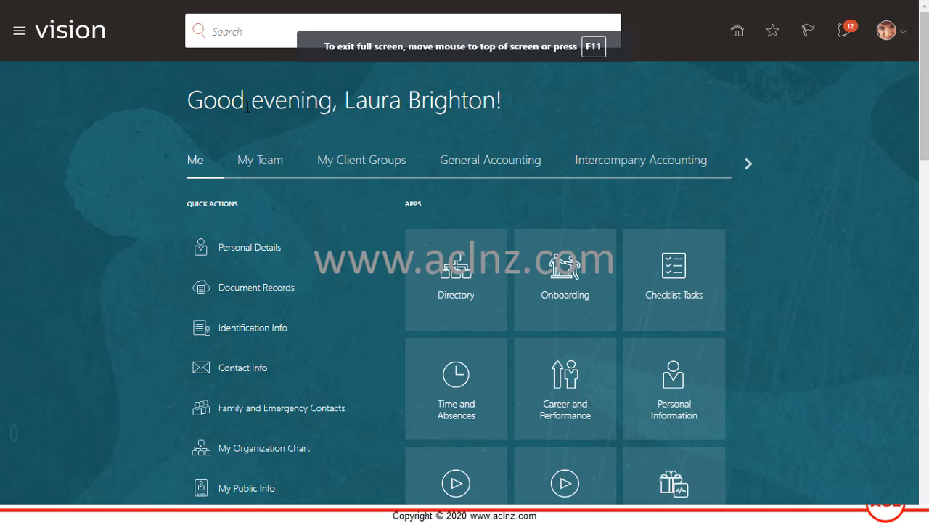
mouse_move(252, 111)
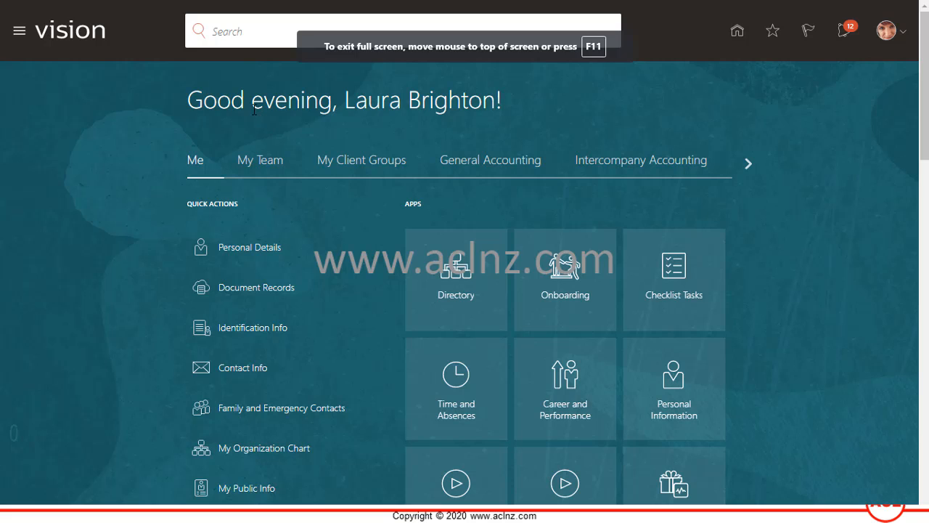
mouse_move(19, 31)
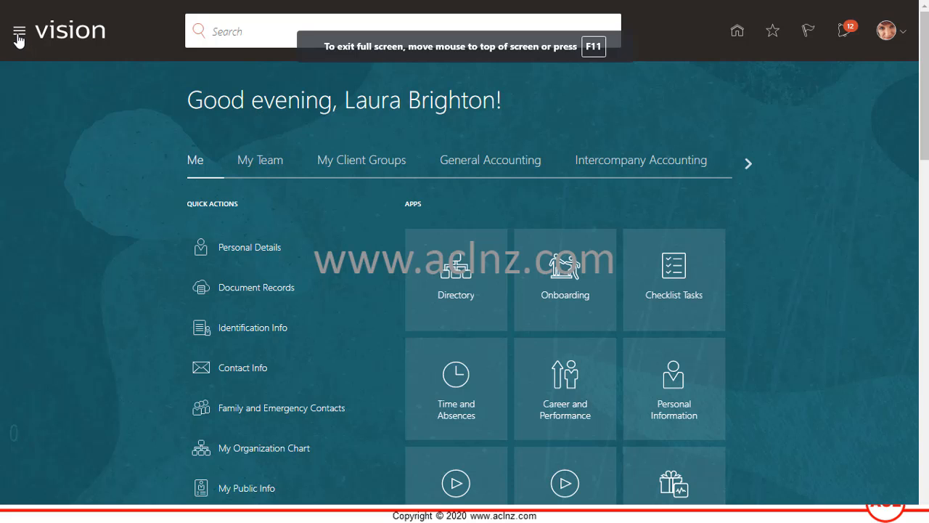
Step: Open the Navigator with General Accounting and Budgetary Control groups expanded
left_click(19, 31)
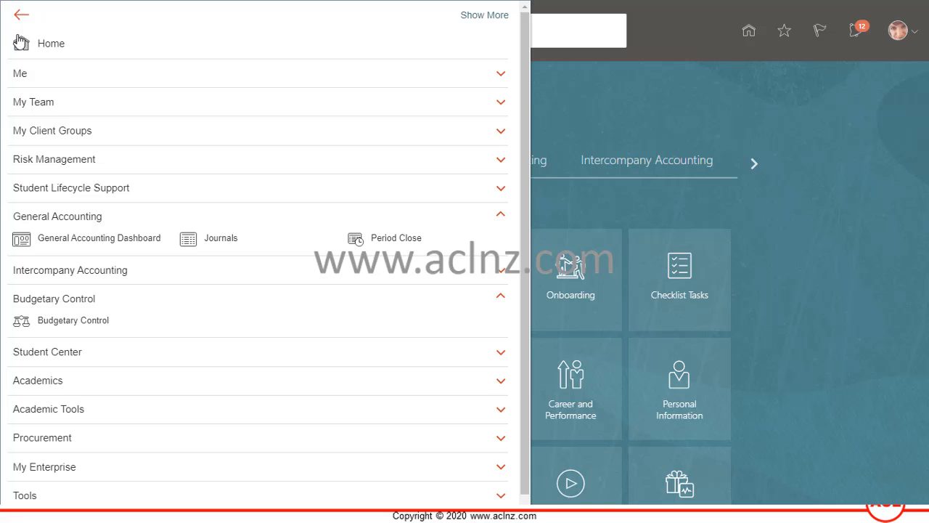
mouse_move(61, 304)
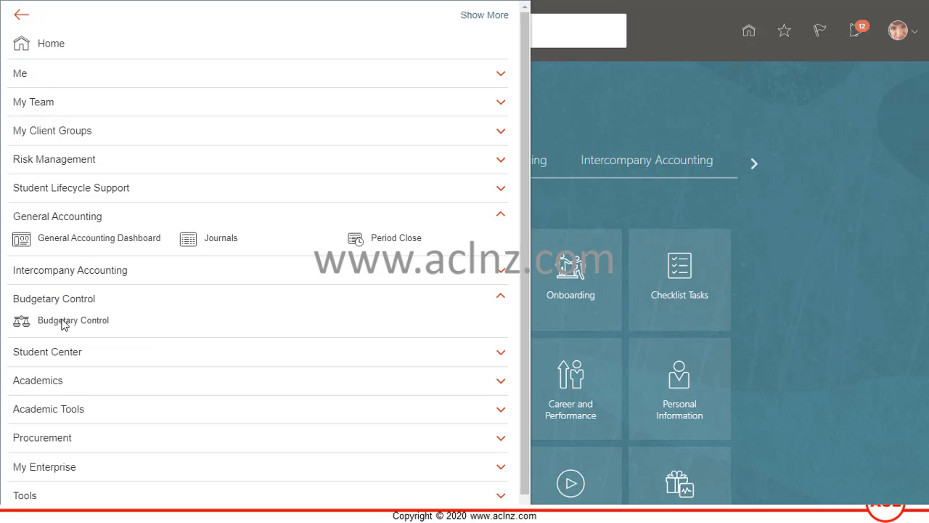
mouse_move(120, 332)
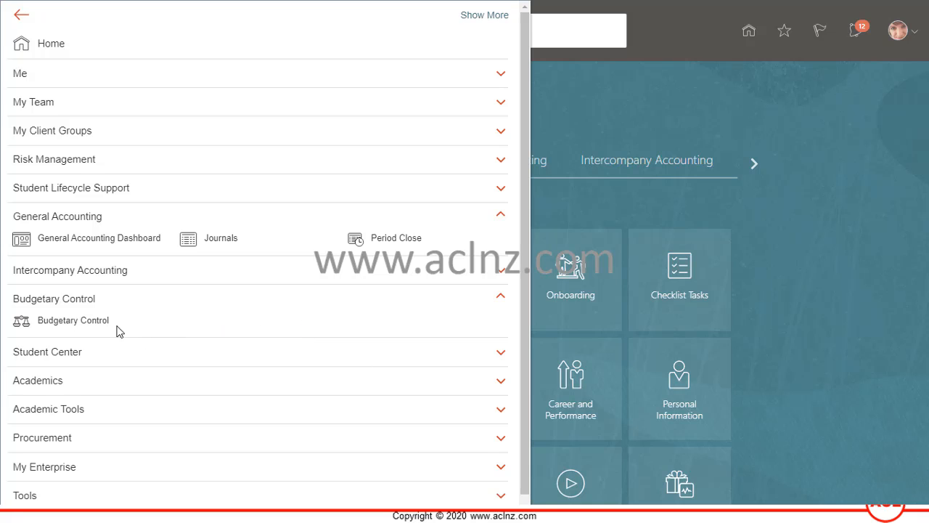
Step: Launch the Budgetary Control Dashboard and expand its Tasks panel of period close tasks
left_click(71, 320)
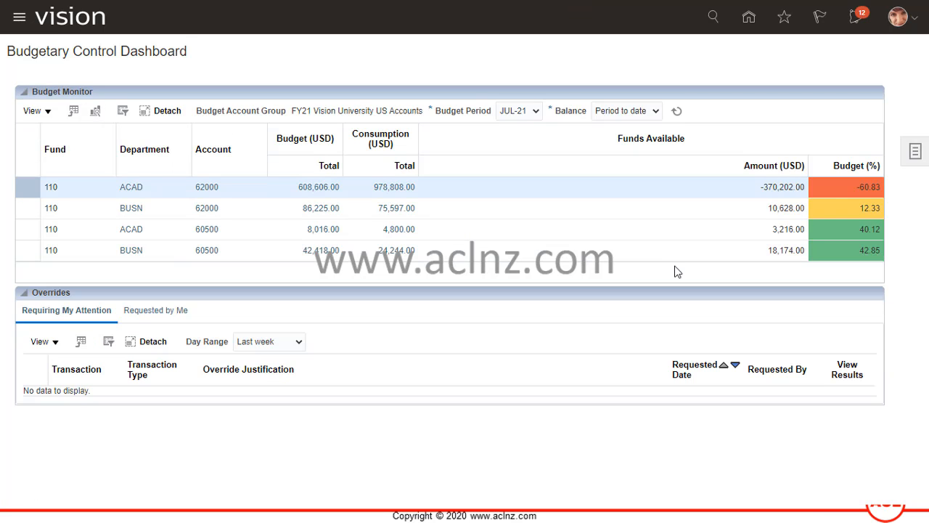
mouse_move(740, 184)
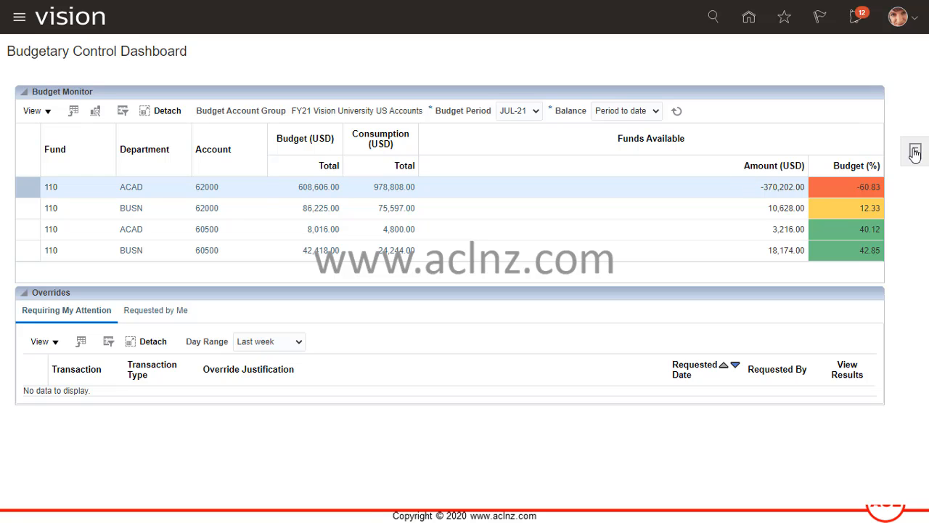
left_click(914, 151)
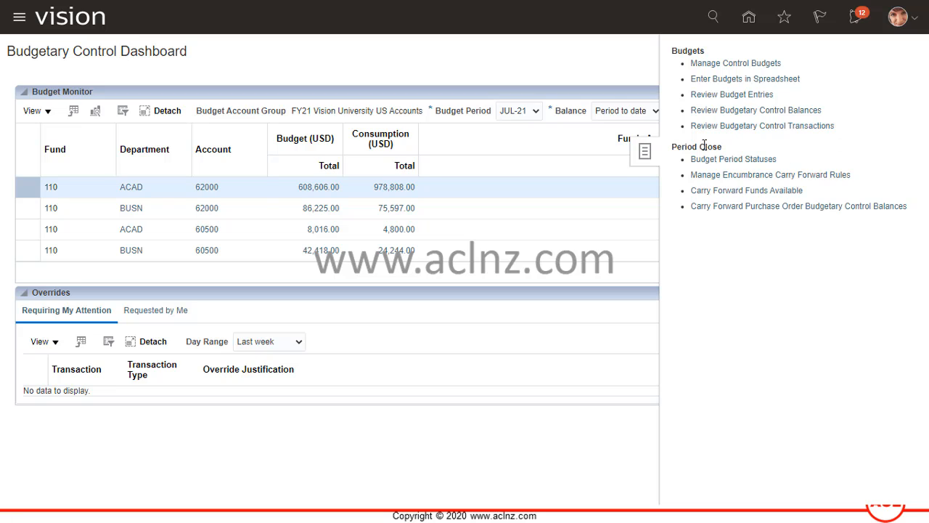
mouse_move(734, 159)
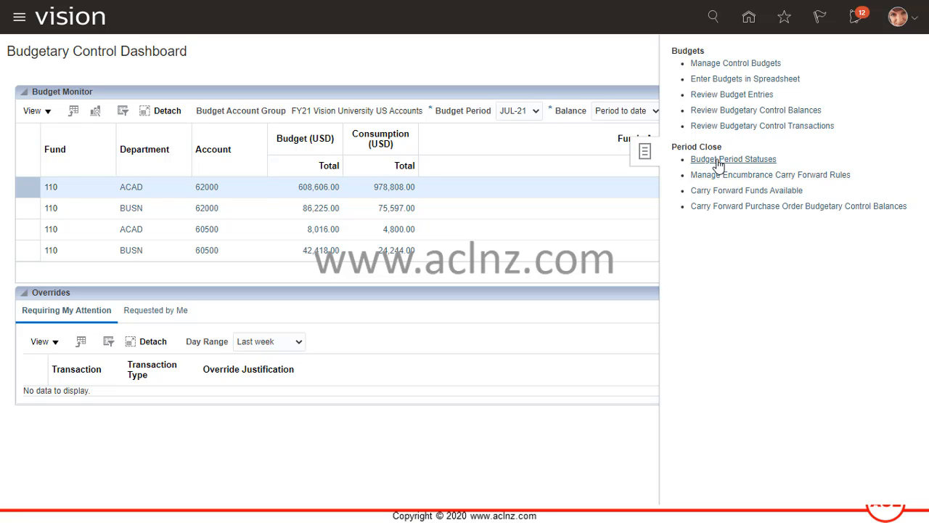
left_click(733, 159)
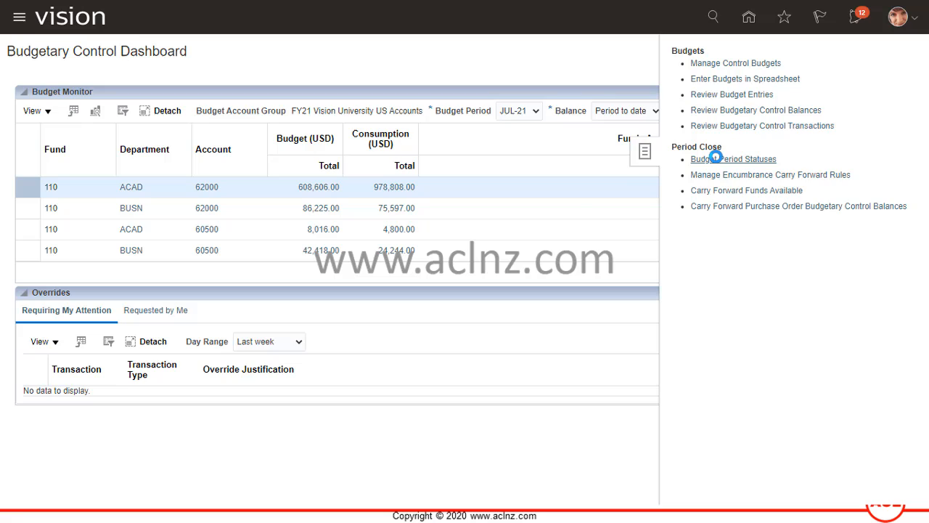
Step: Open Budget Period Statuses and edit the FY21 Vision University US Monthly budget
left_click(734, 159)
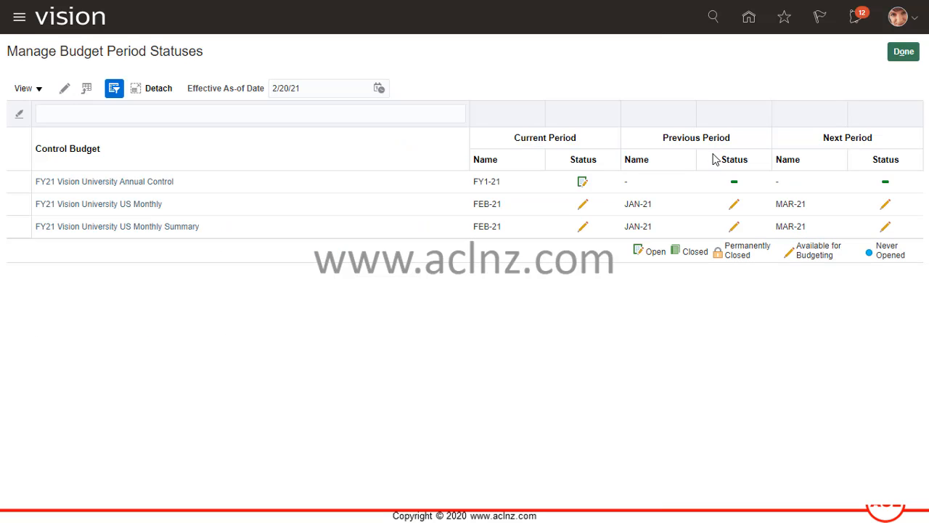
left_click(105, 180)
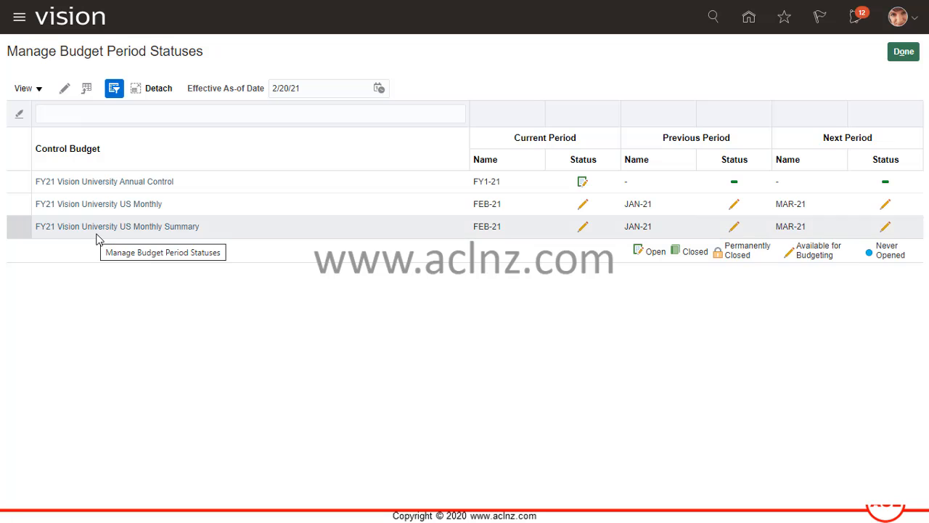
mouse_move(370, 231)
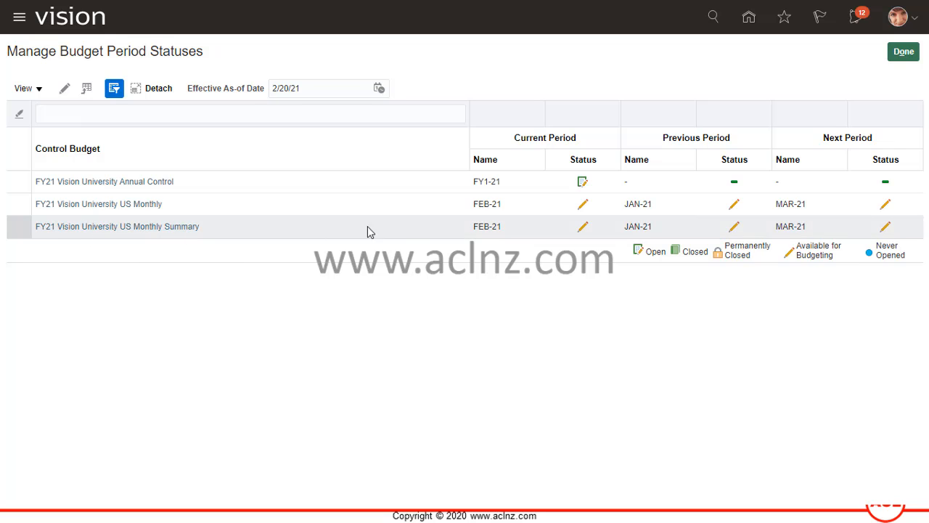
mouse_move(583, 226)
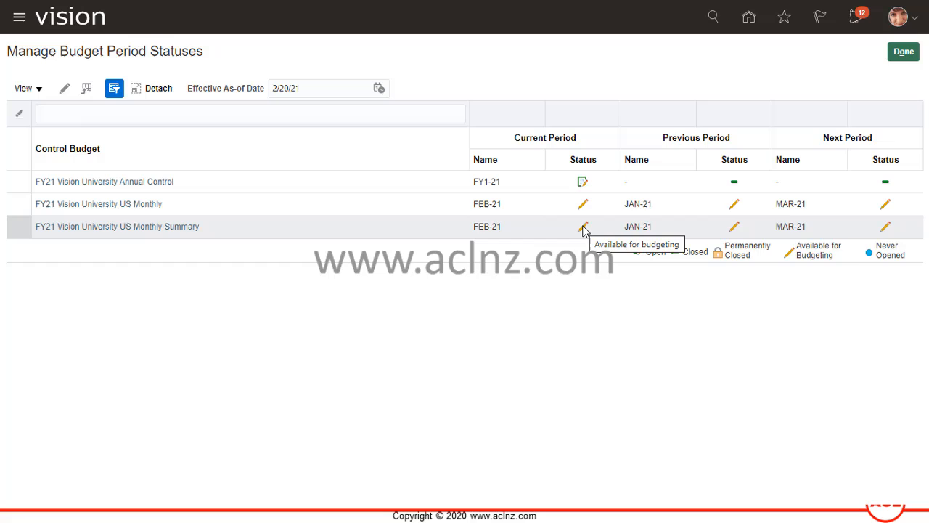
mouse_move(583, 204)
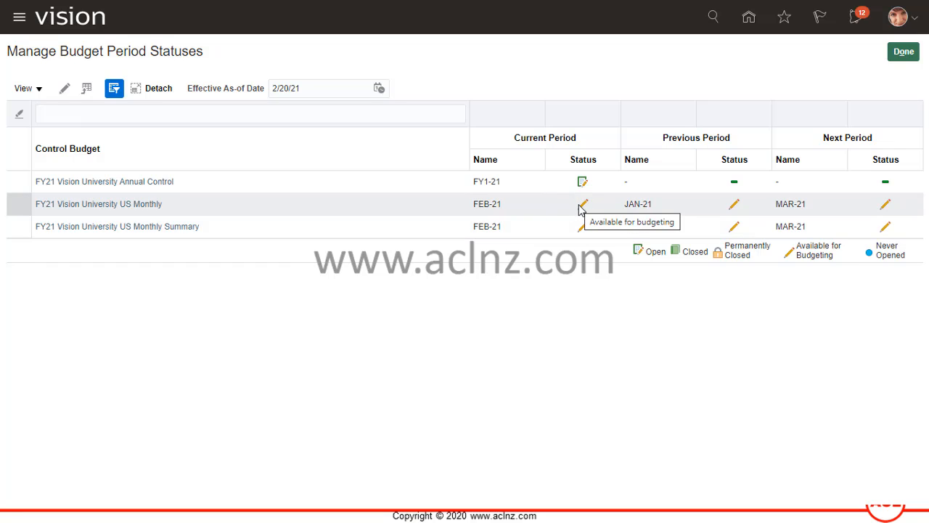
mouse_move(181, 207)
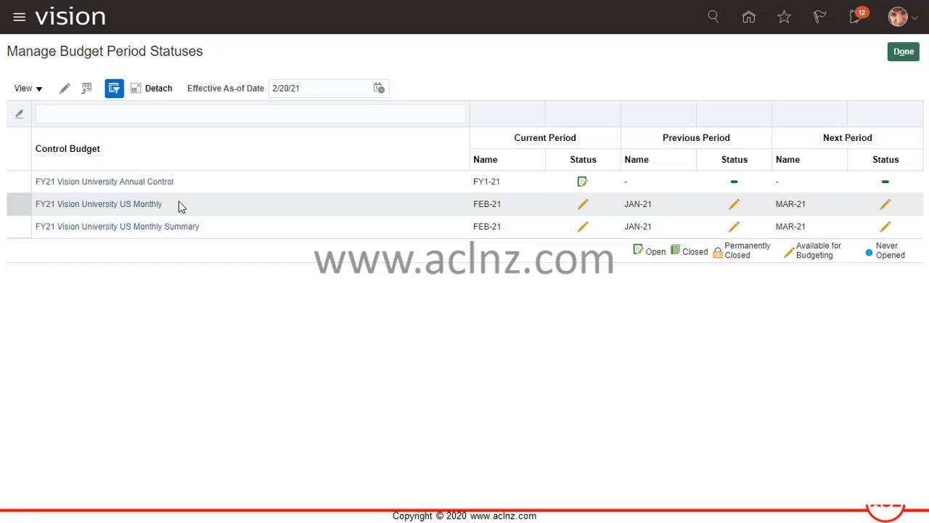
left_click(98, 204)
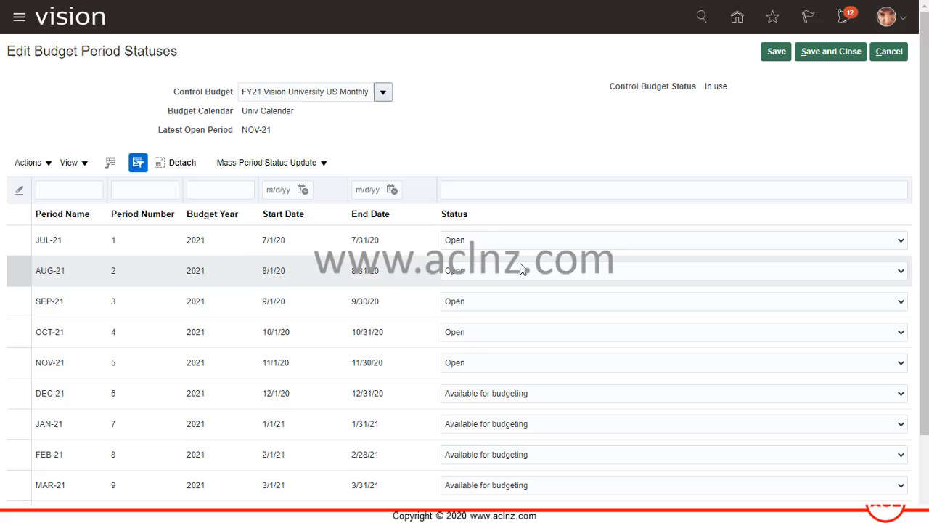
Step: Set FEB-21 to Open for FY21 Vision University US Monthly and save
scroll("down", 3)
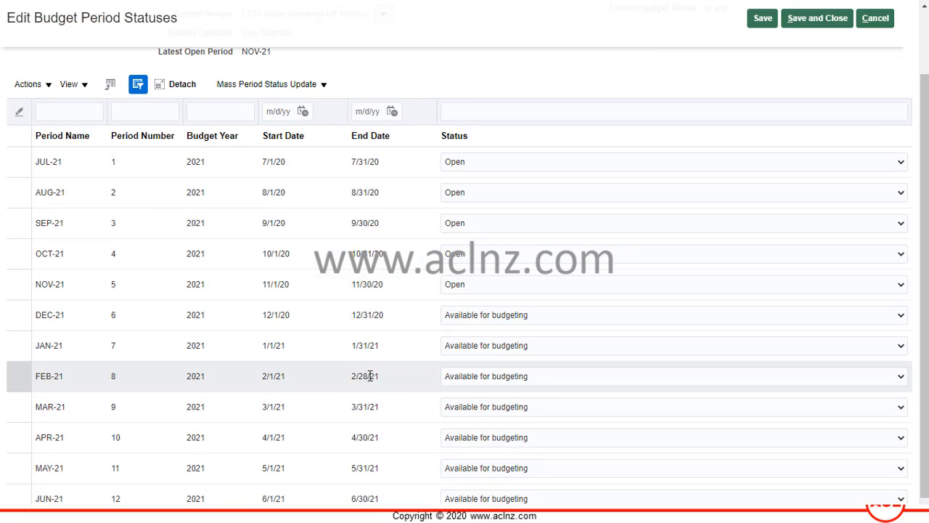
left_click(392, 376)
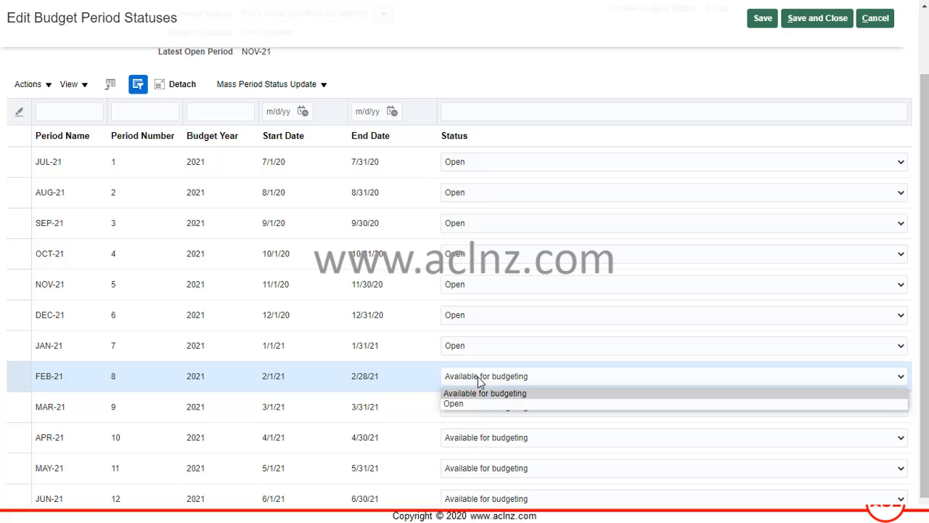
left_click(453, 403)
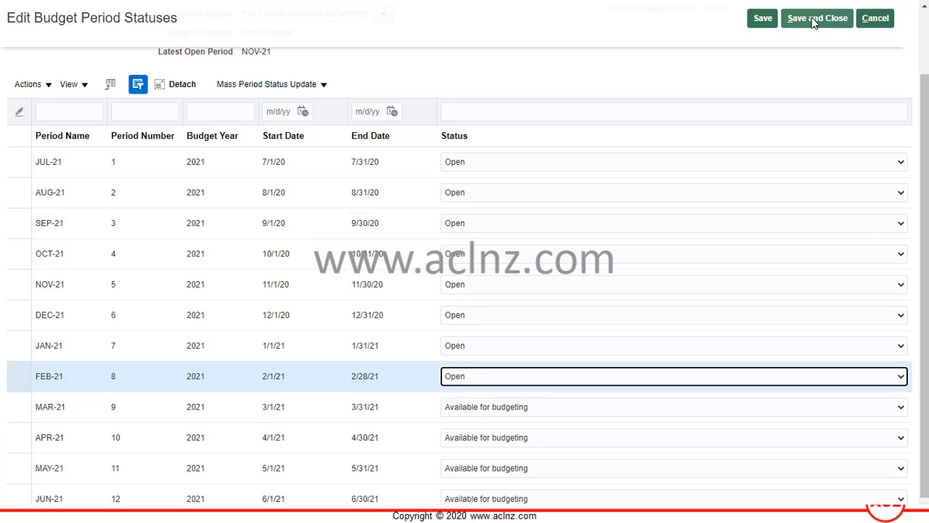
left_click(816, 18)
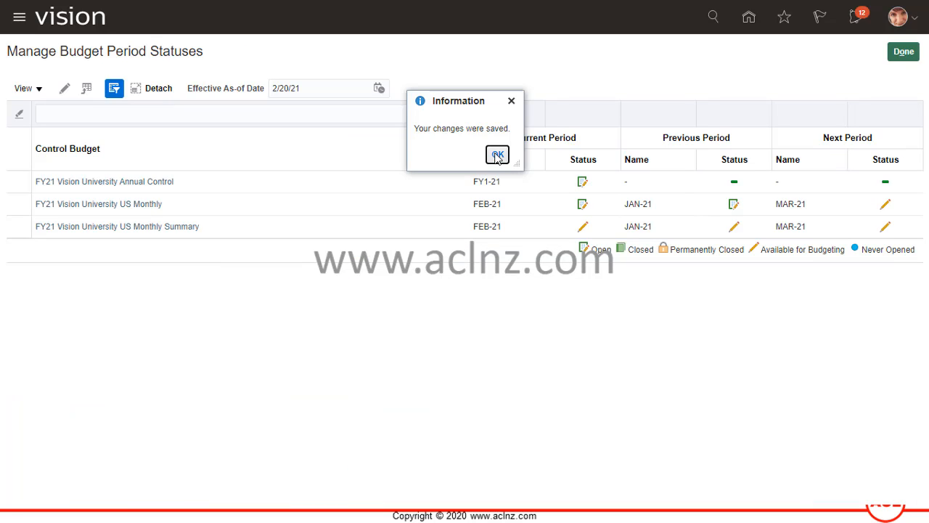
left_click(496, 155)
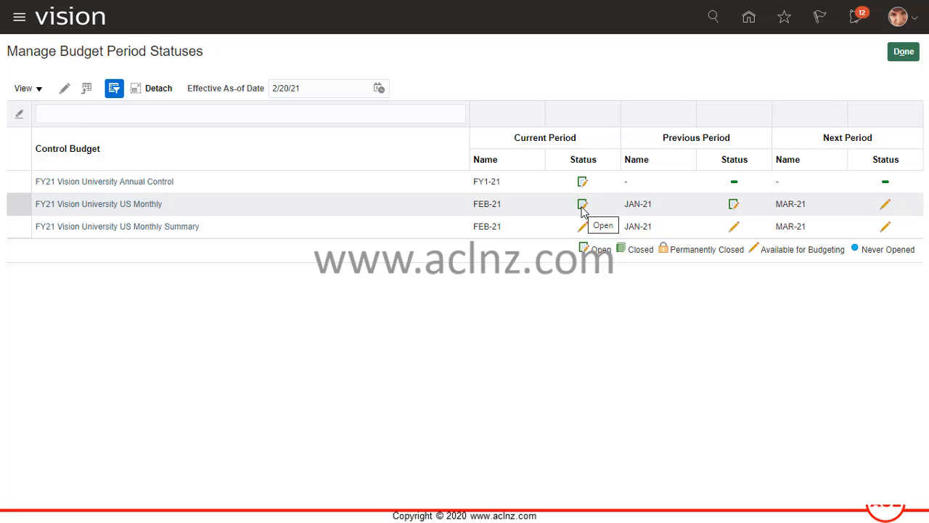
mouse_move(109, 246)
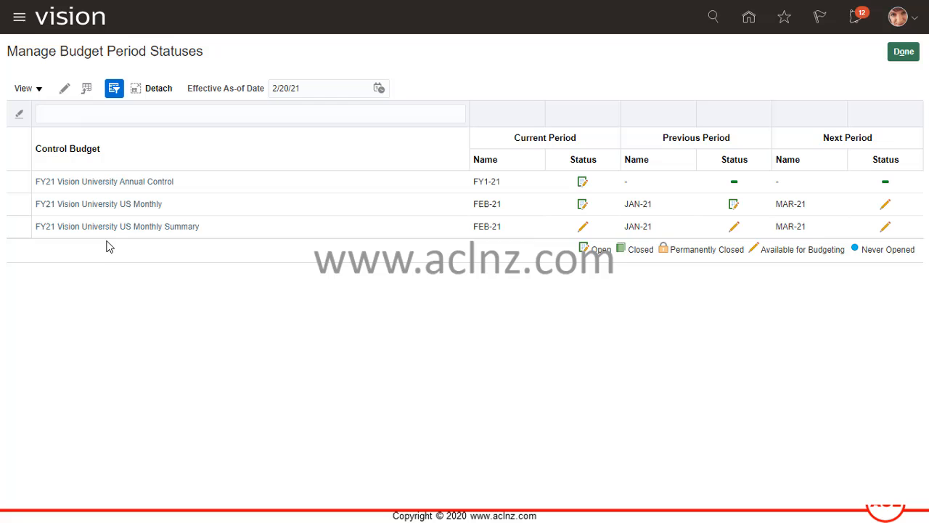
mouse_move(117, 226)
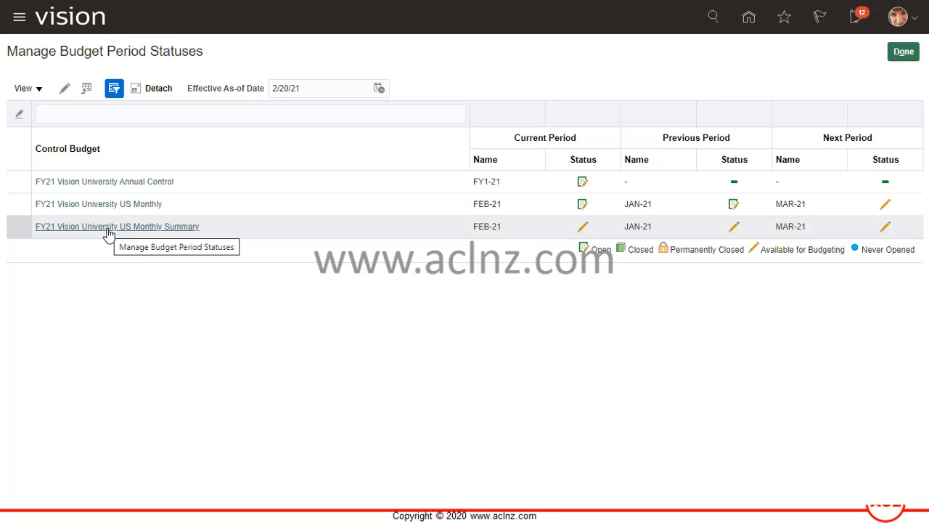
Step: Open the period status editor for FY21 Vision University US Monthly Summary
left_click(117, 226)
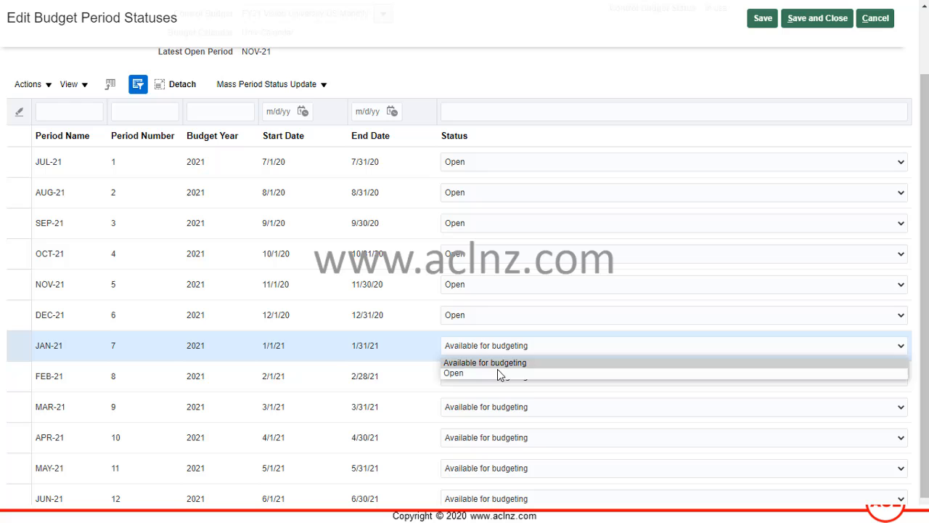
Step: Set FEB-21 to Open for the US Monthly Summary budget and save
left_click(453, 372)
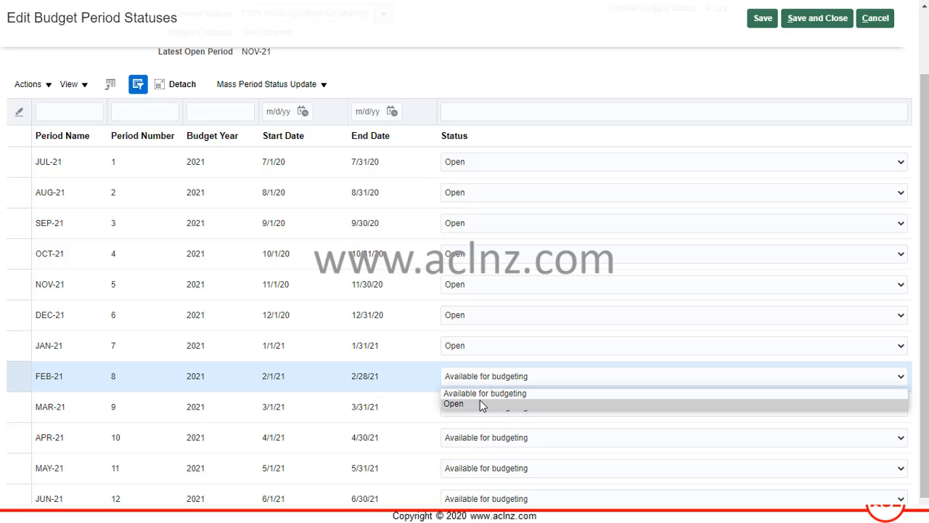
left_click(454, 404)
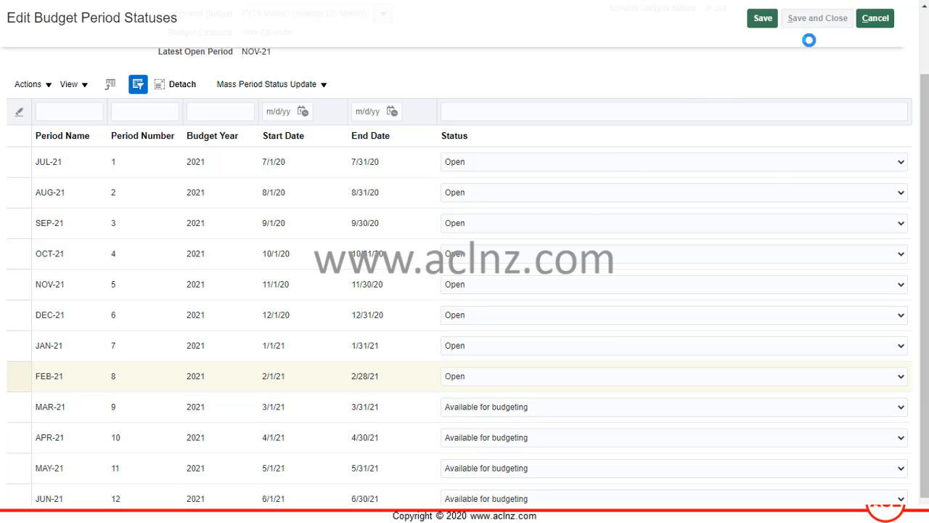
left_click(763, 18)
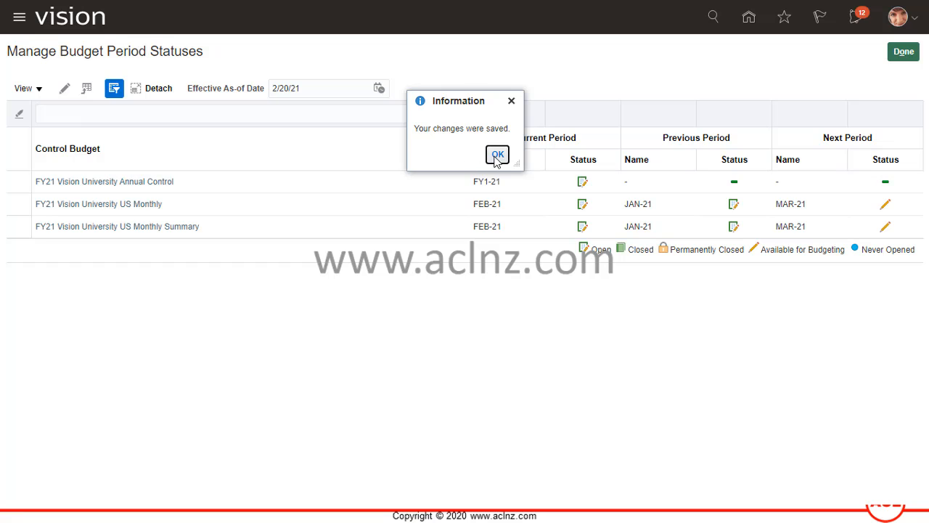
left_click(498, 155)
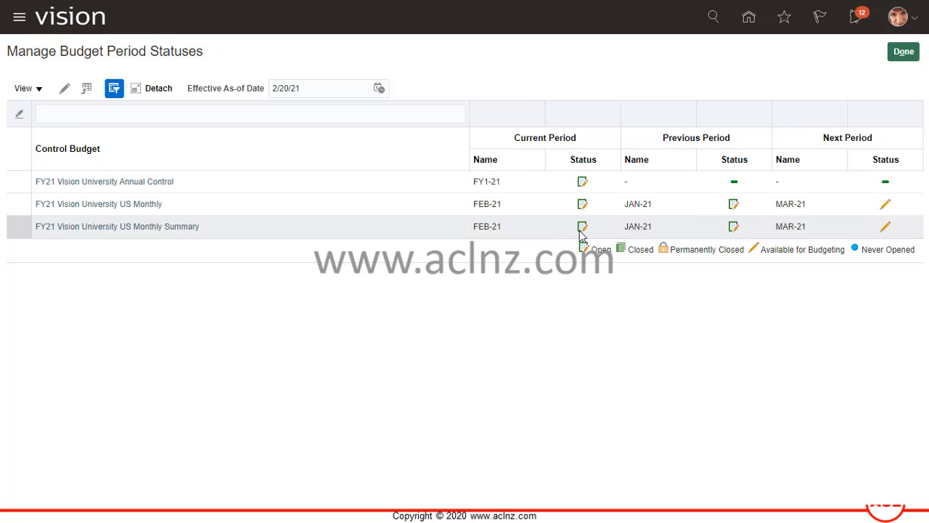
mouse_move(472, 231)
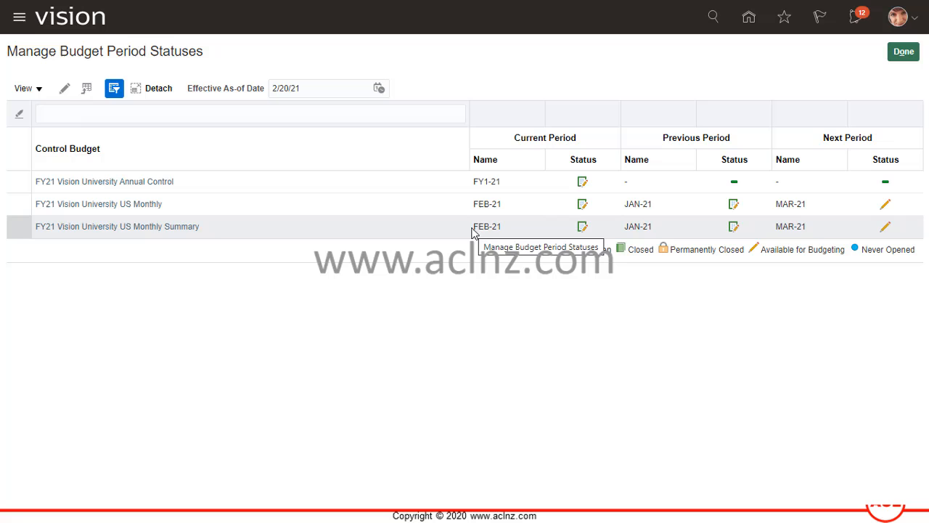
mouse_move(498, 248)
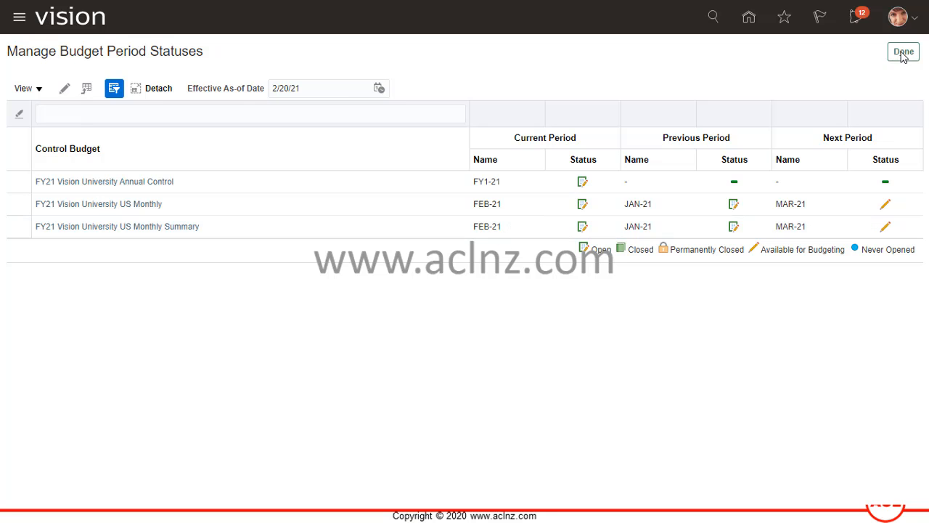
Step: Exit Manage Budget Period Statuses back to the dashboard's fund 110 budget monitor
left_click(903, 51)
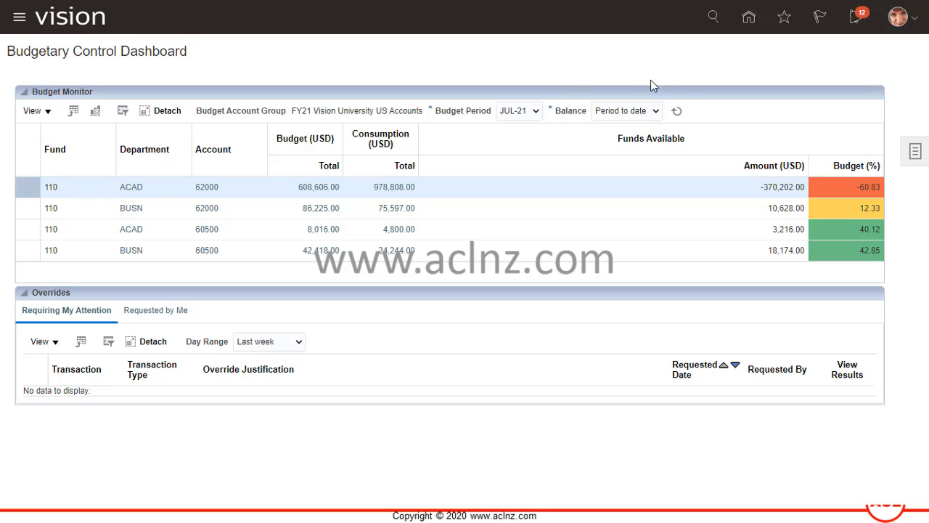
mouse_move(315, 61)
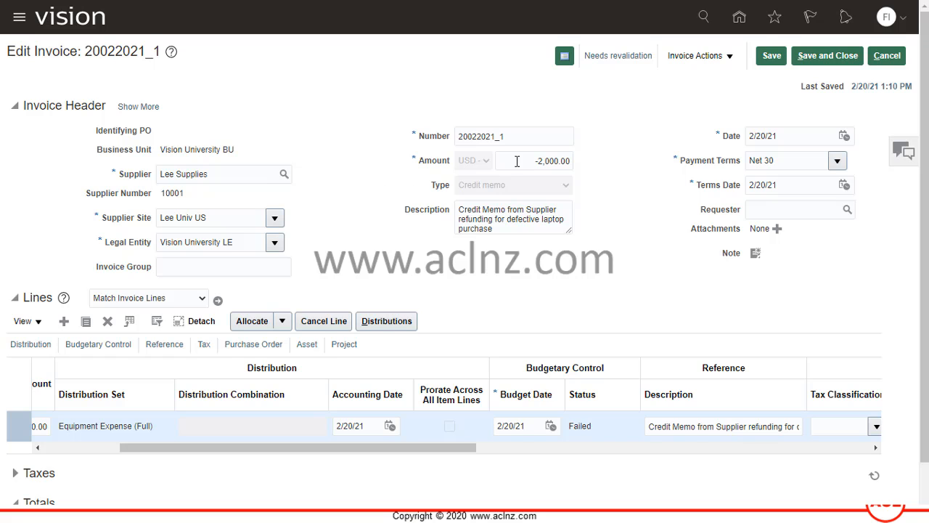
Step: Reopen credit memo 20022021_1, view its failed funds check details, then close them
scroll("down", 3)
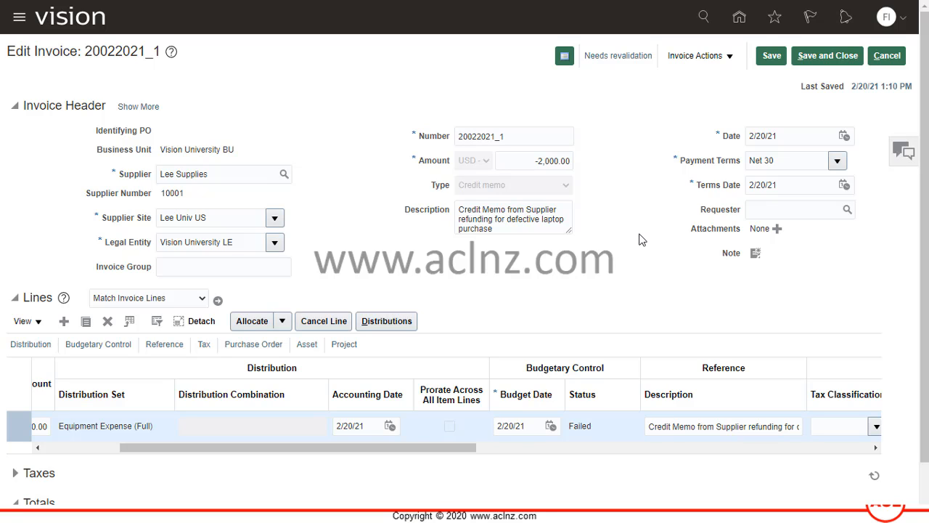
mouse_move(568, 429)
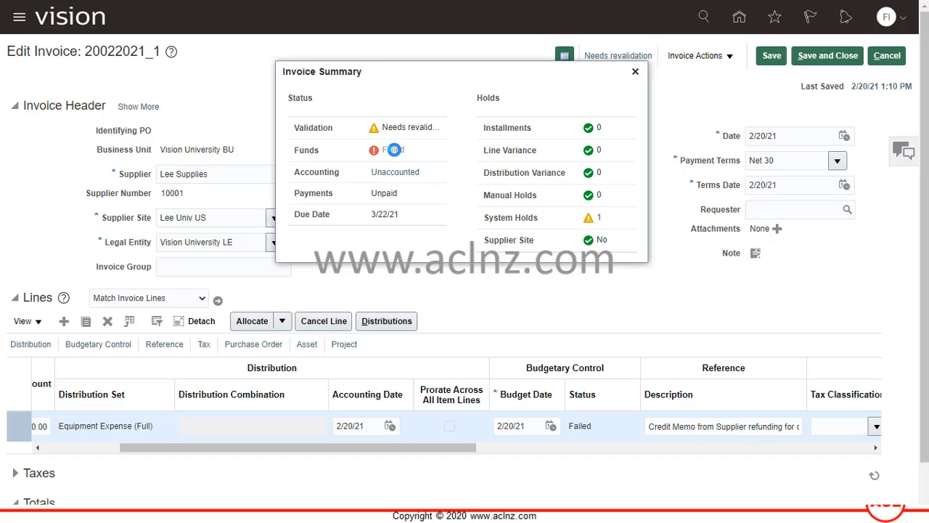
left_click(635, 71)
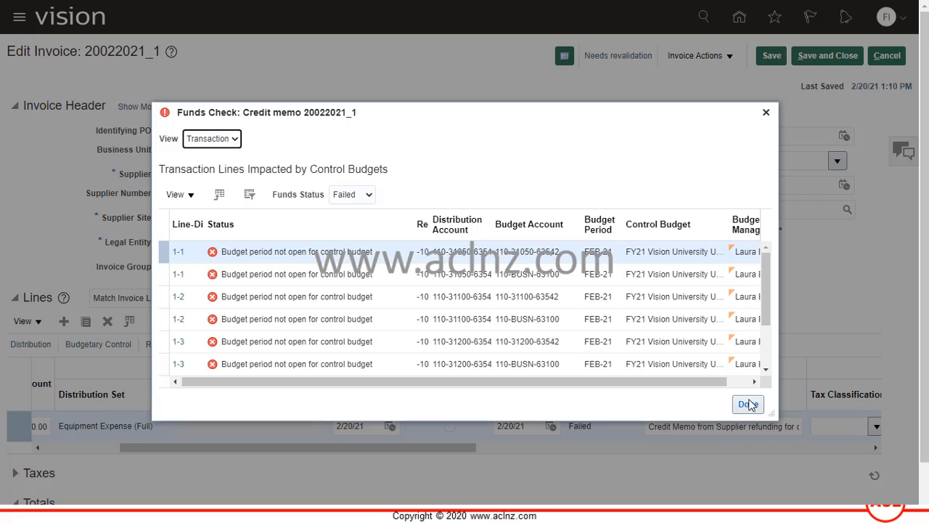
left_click(748, 405)
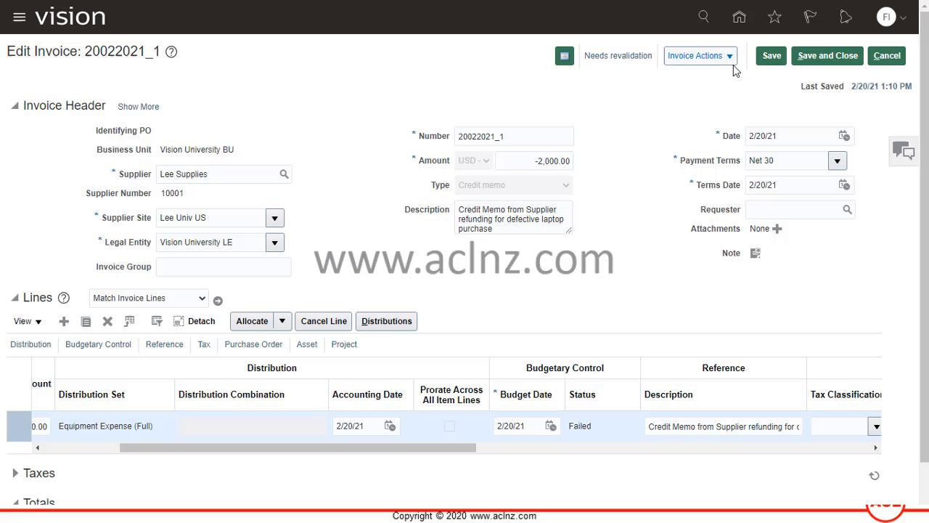
Step: Validate credit memo 20022021_1 and confirm its line shows budgetary control status Reserved
left_click(700, 55)
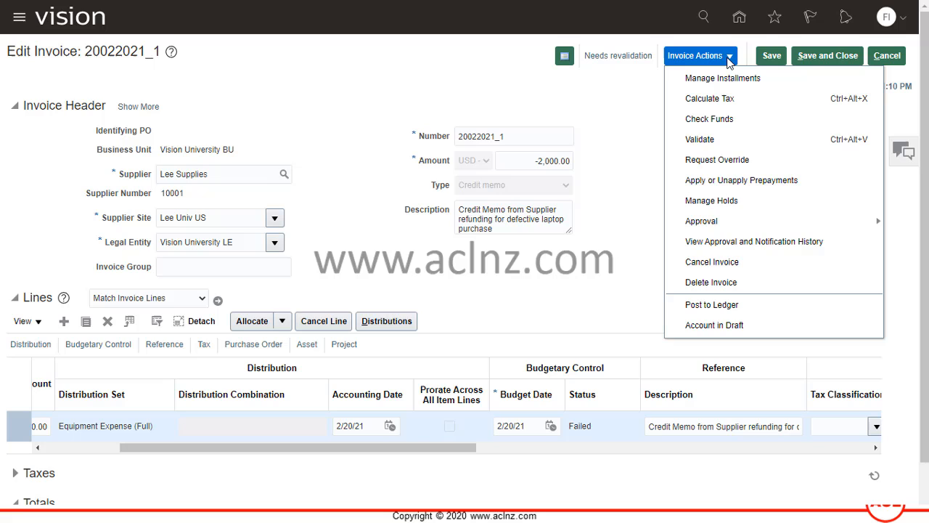
mouse_move(724, 77)
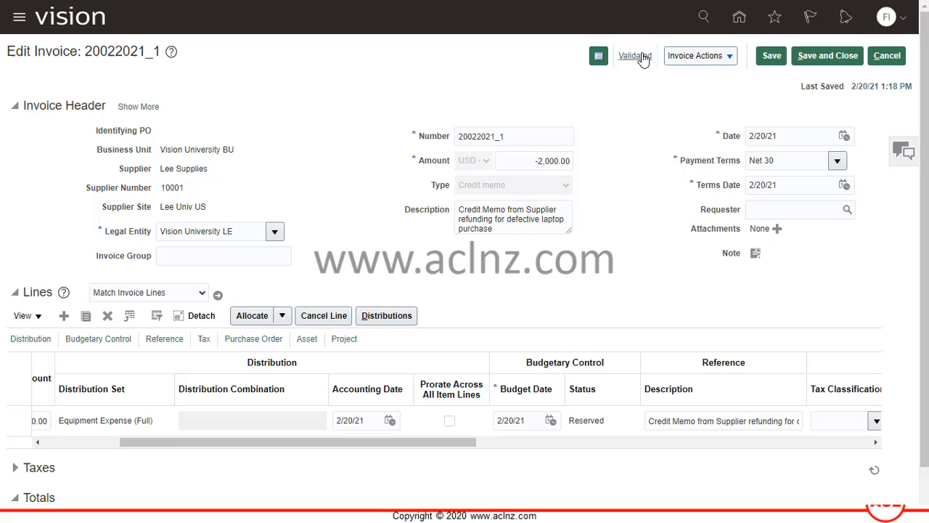
left_click(633, 56)
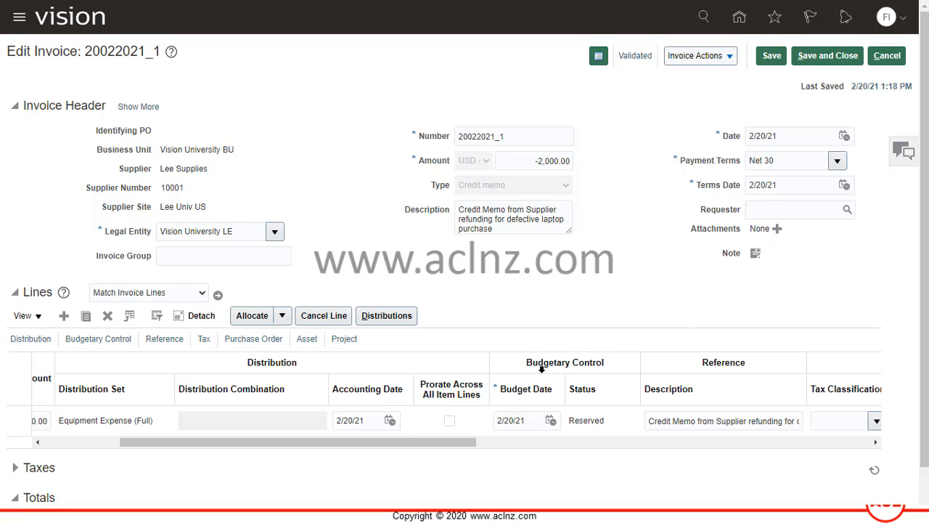
left_click(516, 421)
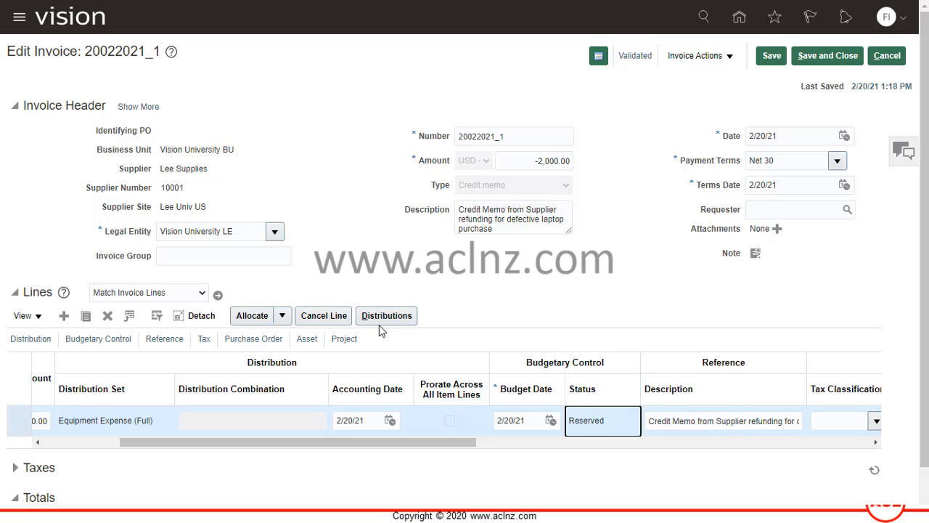
Step: Show the line's distributions and confirm each is -100.00, Reserved and Validated
left_click(387, 315)
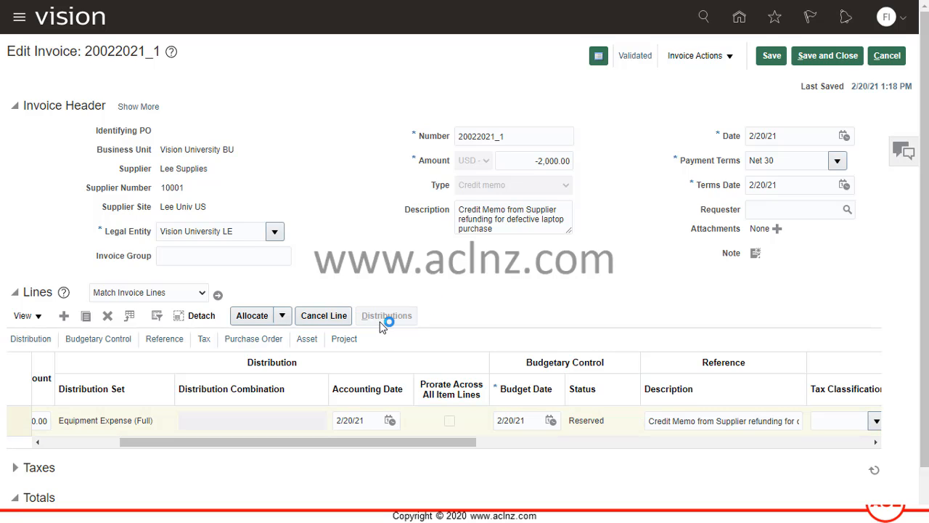
left_click(387, 315)
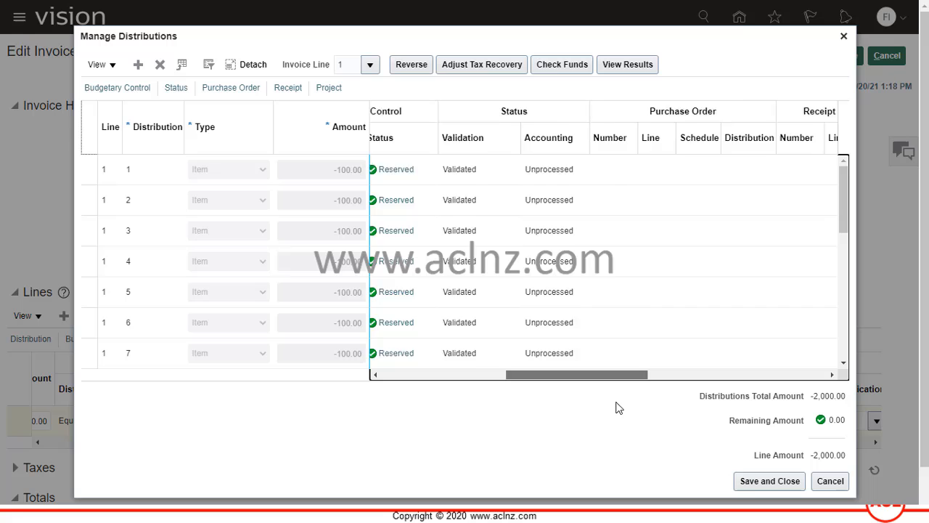
scroll("right", 3)
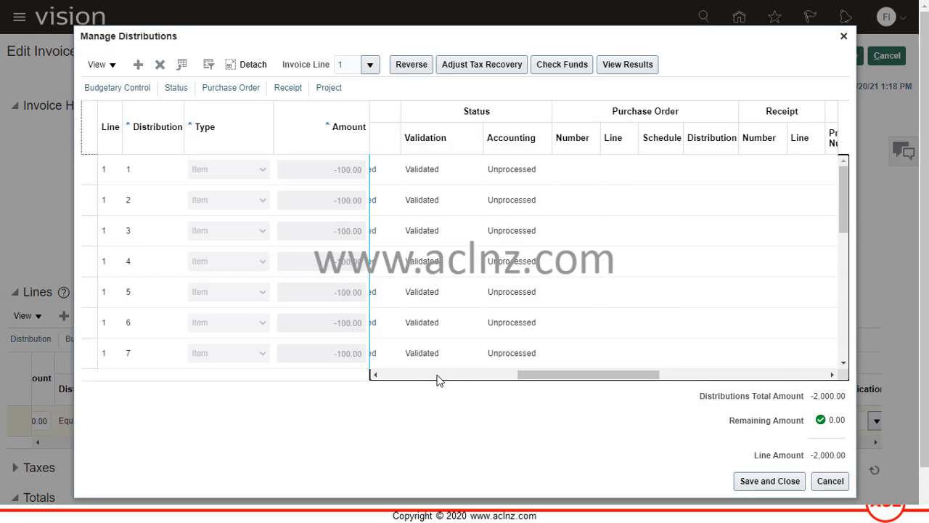
scroll("right", 3)
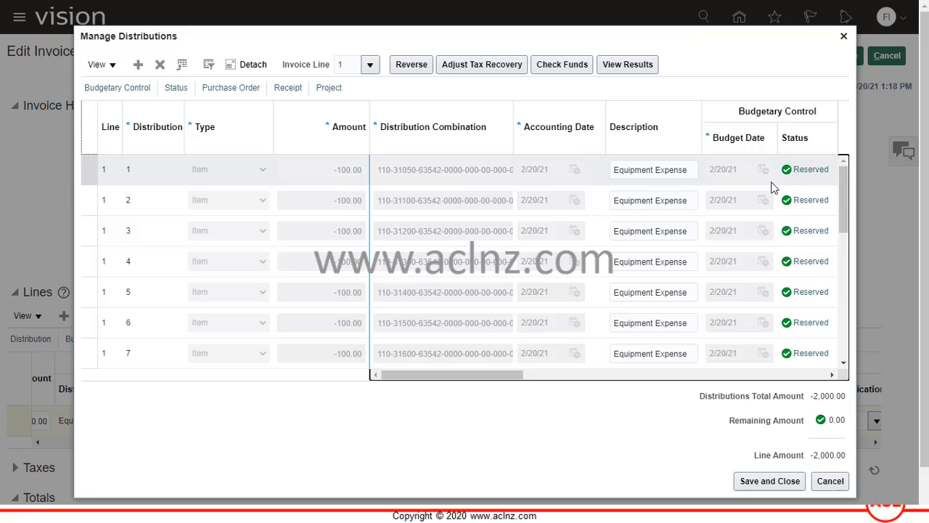
mouse_move(781, 188)
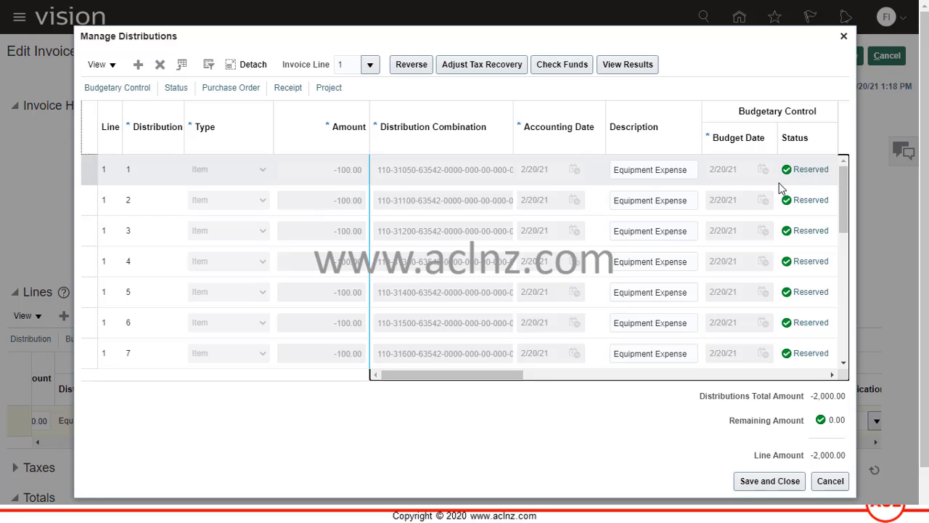